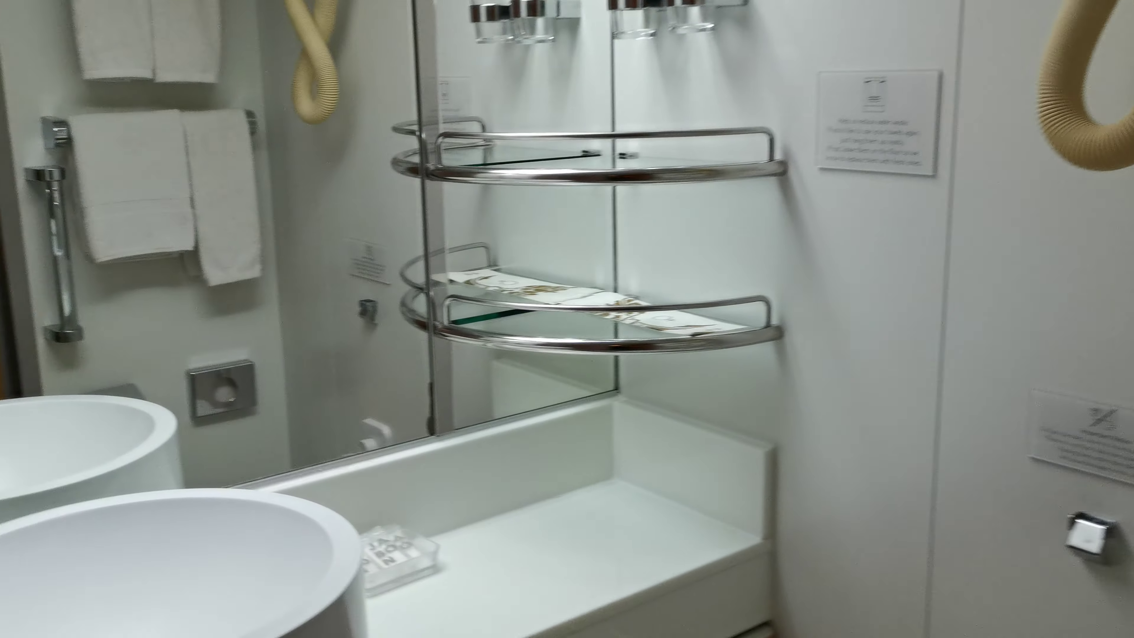
pyautogui.moveTo(567, 319)
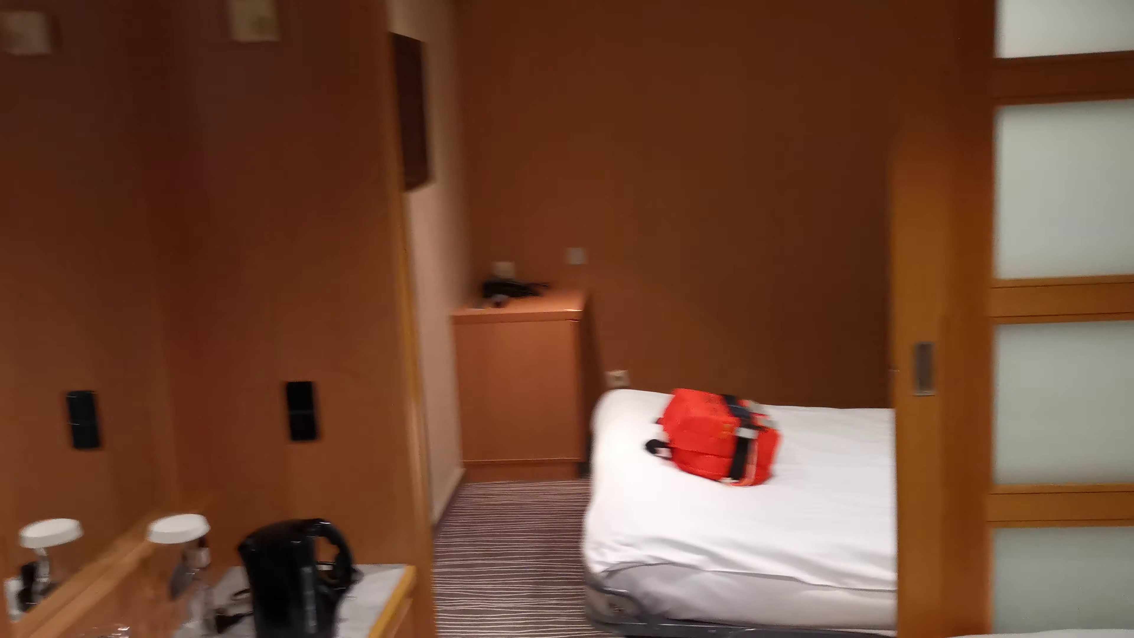